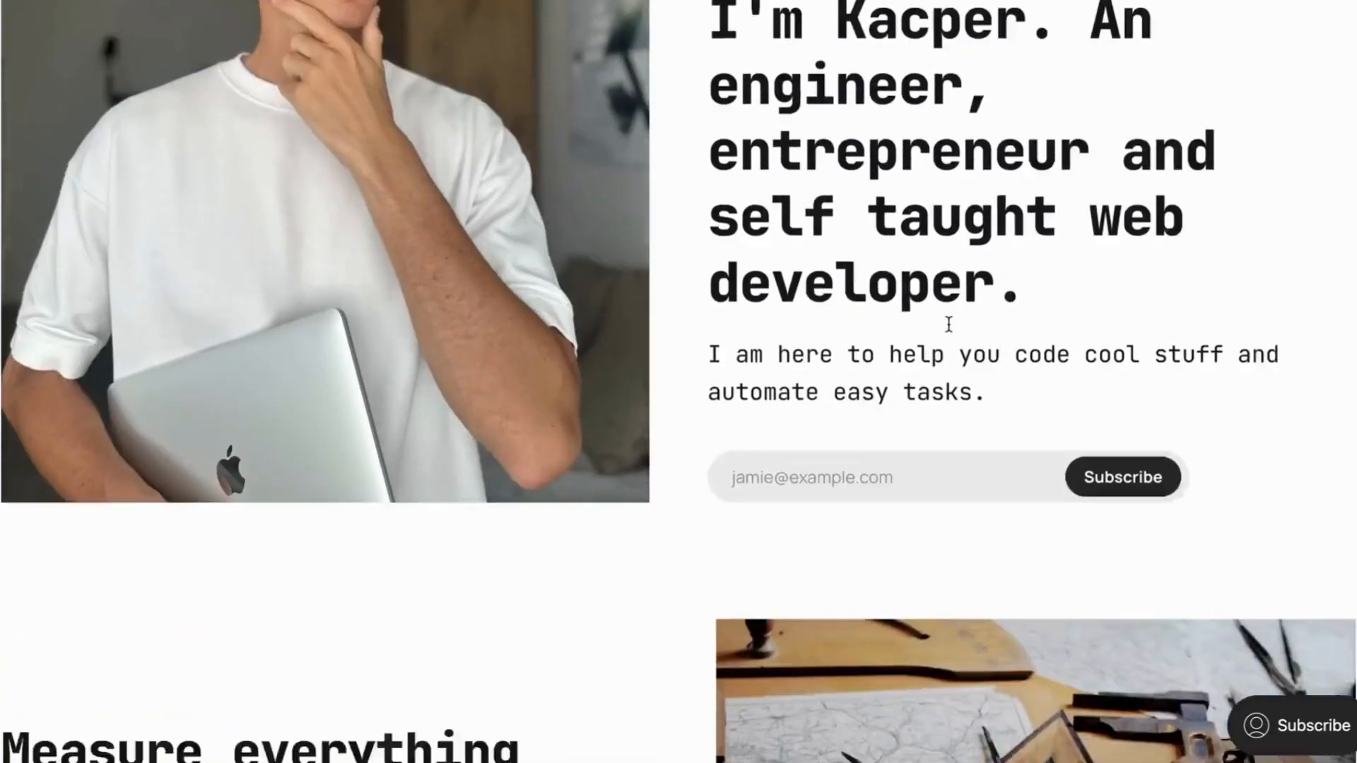
Step: Open the floating Subscribe popup and type 'mymaul' into its Email field
scroll("down", 3)
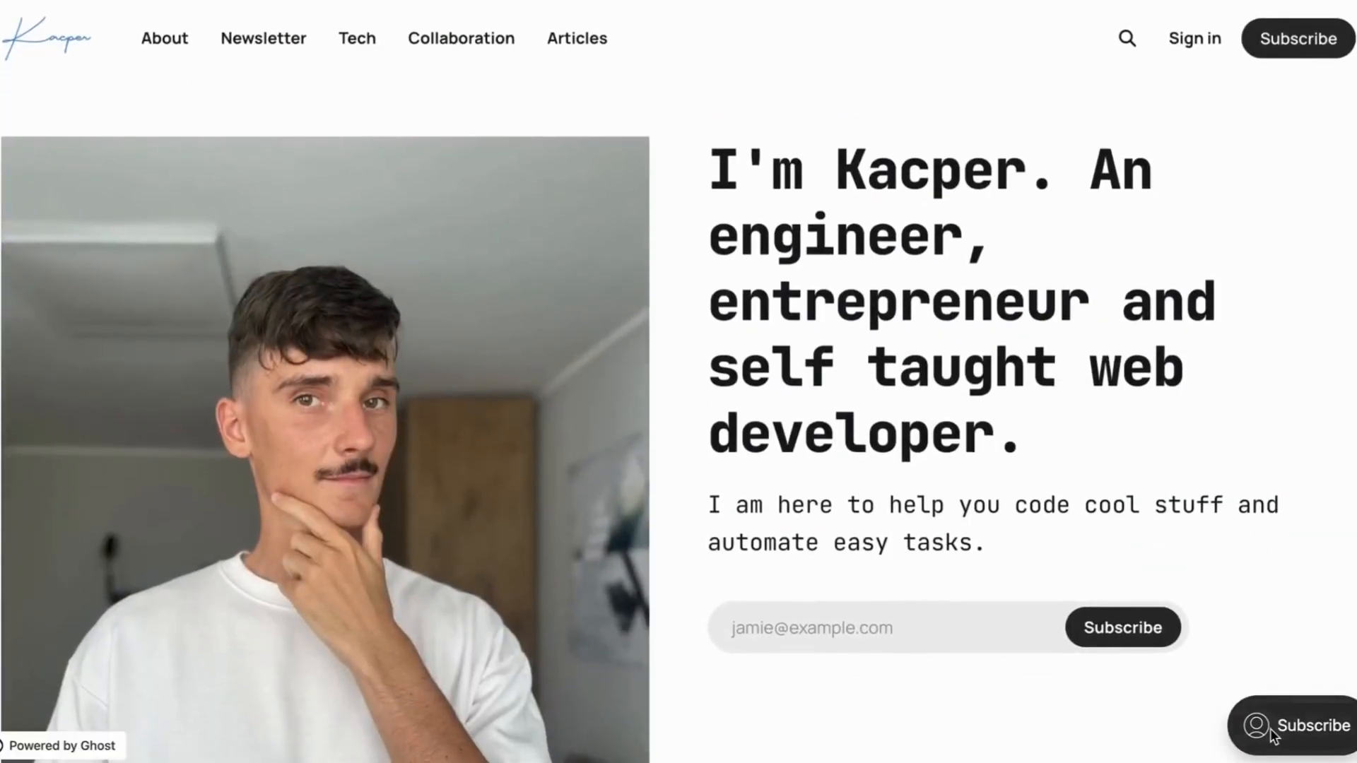
left_click(1289, 725)
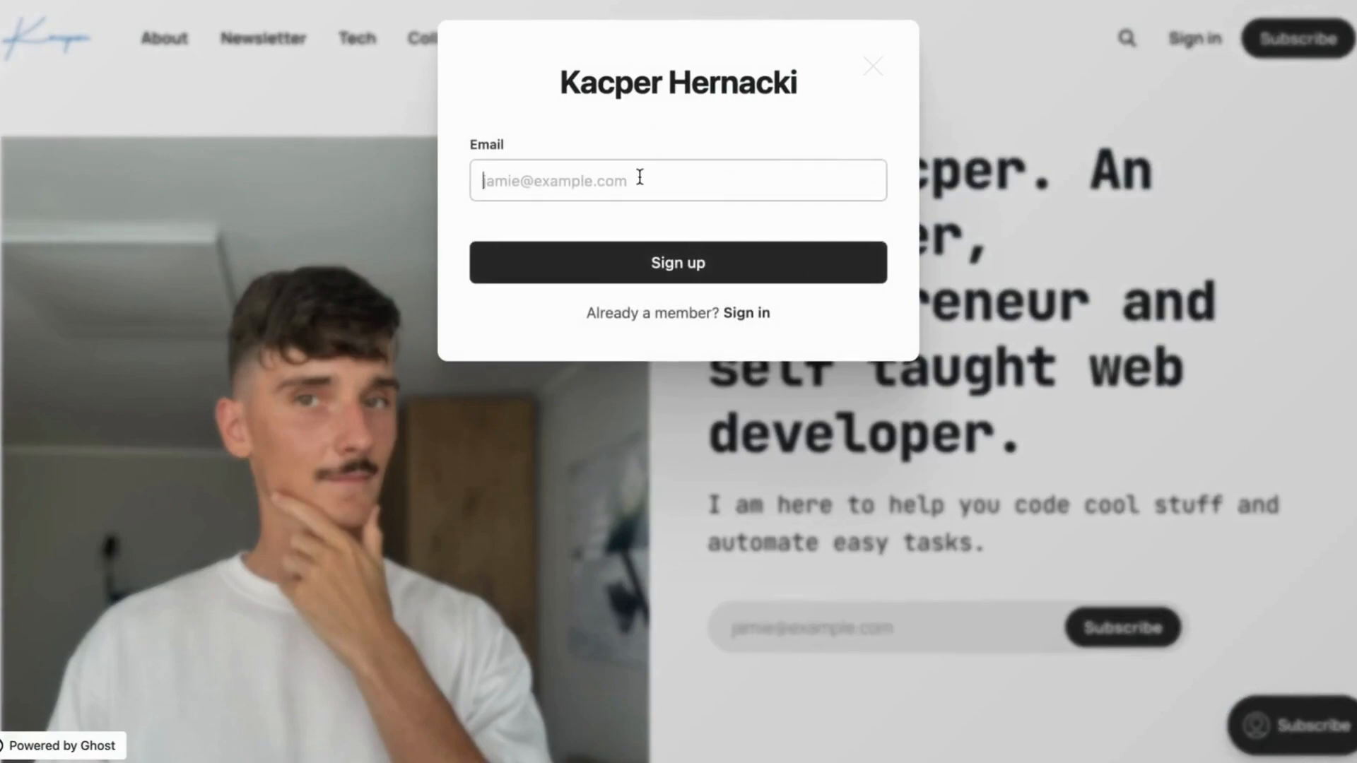
type("mymaul")
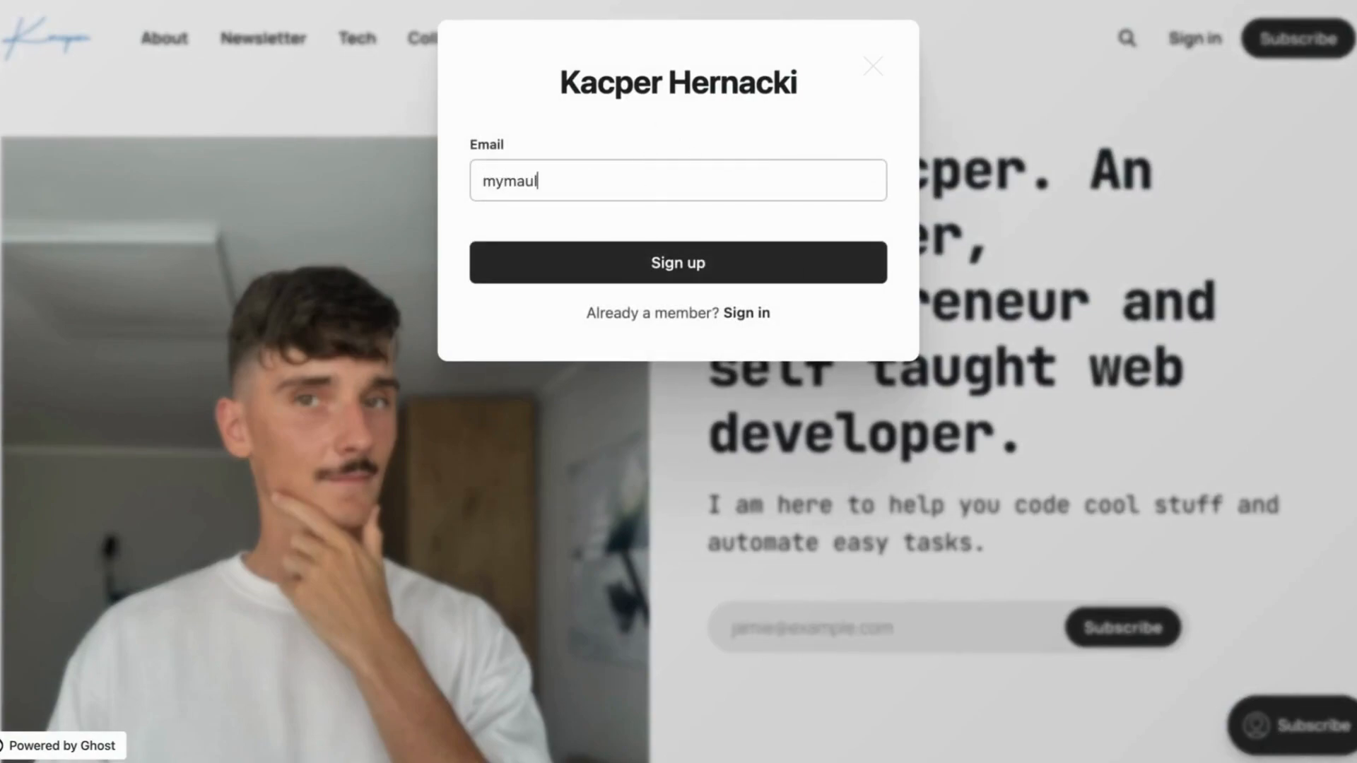